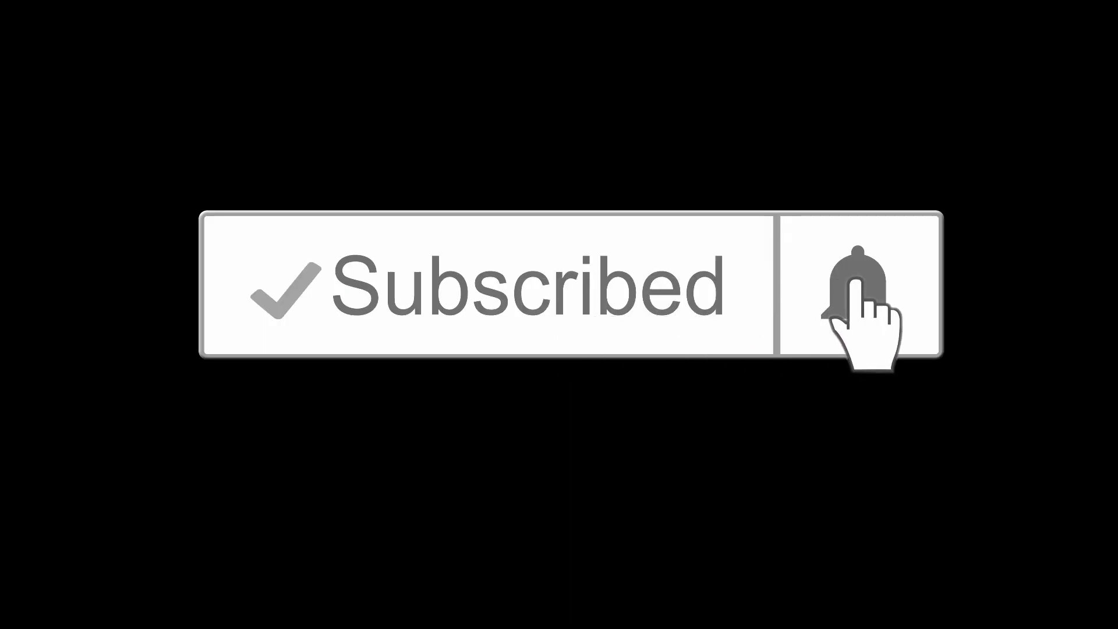
Step: Ring the notification bell beside the Subscribed button so it shows notifications enabled
left_click(859, 289)
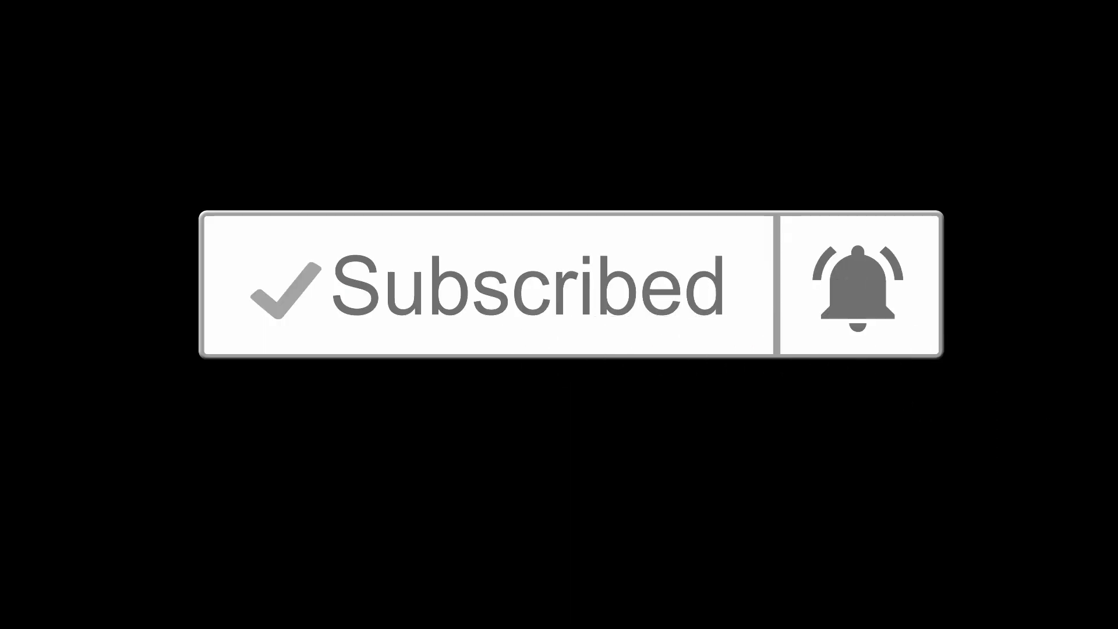